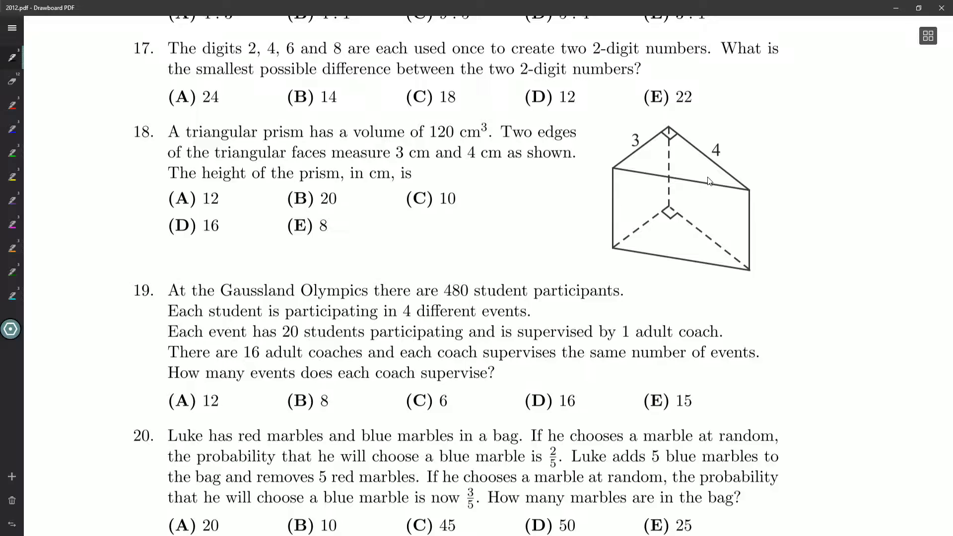
Scroll from question 19 in 2012.pdf to the blank grid page in notes.pdf.
scroll("down", 3)
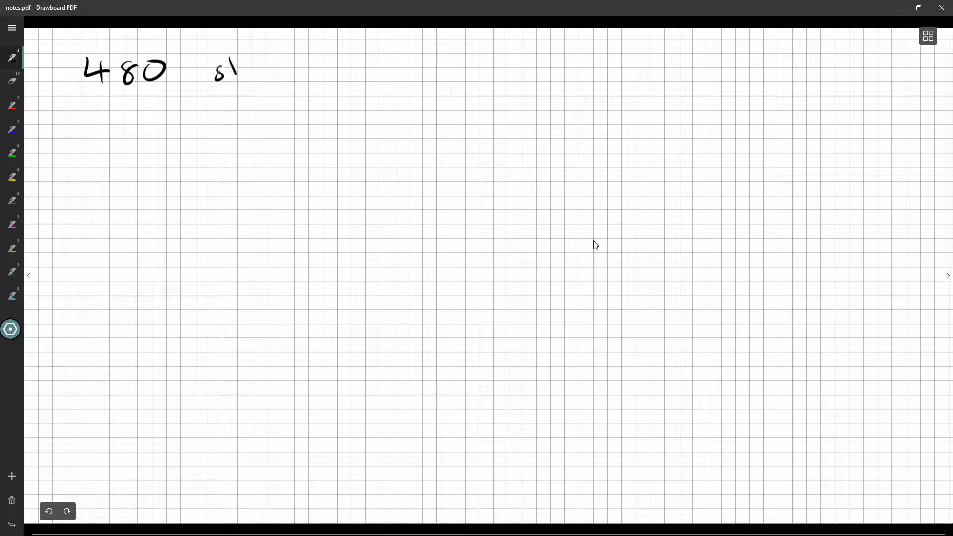
Handwrite "students × 4 compete/student" after 480, then label the total "compete" over 20.
left_click_drag(237, 69, 319, 69)
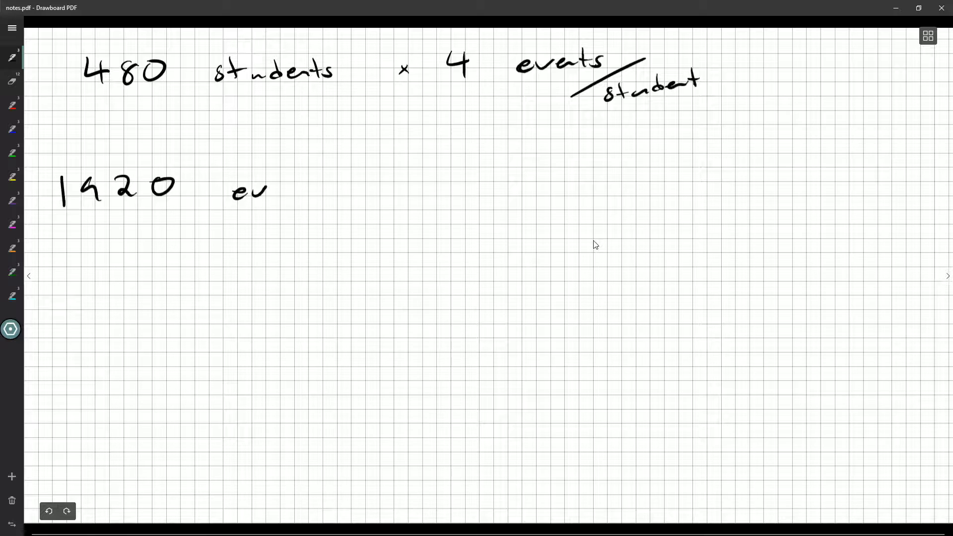
left_click_drag(264, 191, 313, 192)
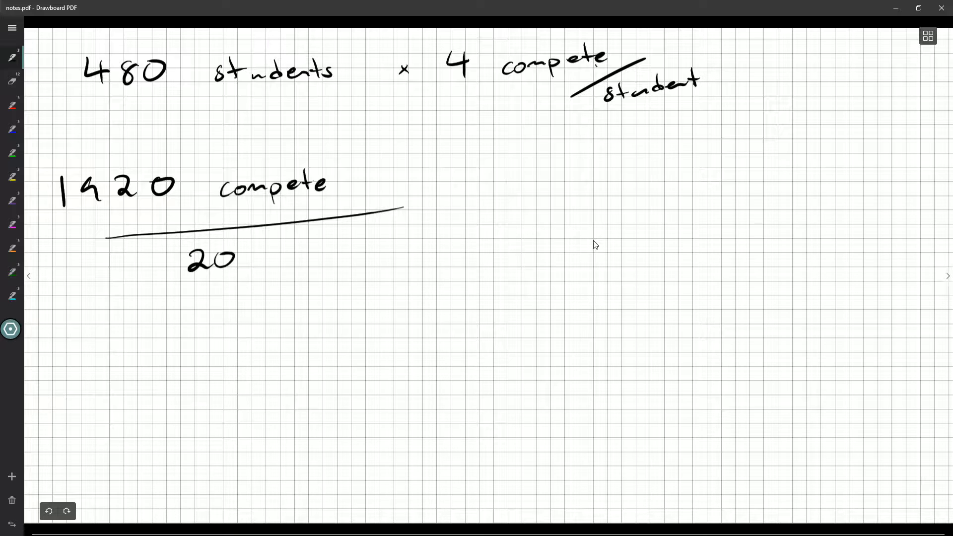
left_click_drag(261, 252, 328, 249)
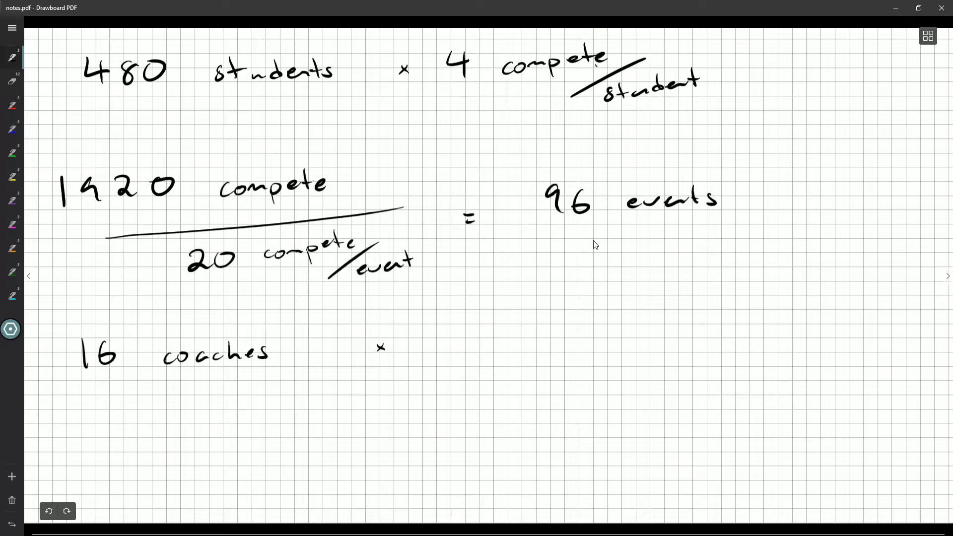
Handwrite "16 coaches ×" below the 96 events fraction.
left_click(448, 332)
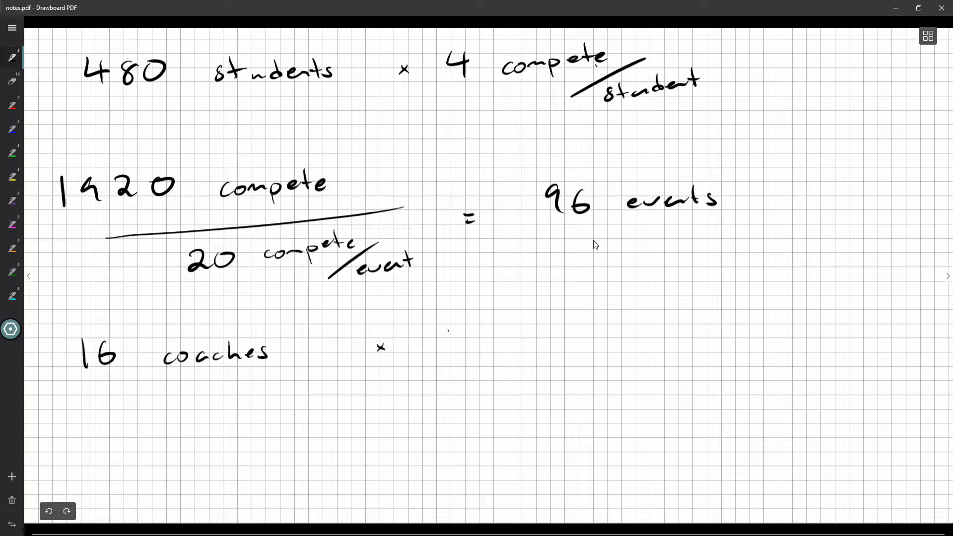